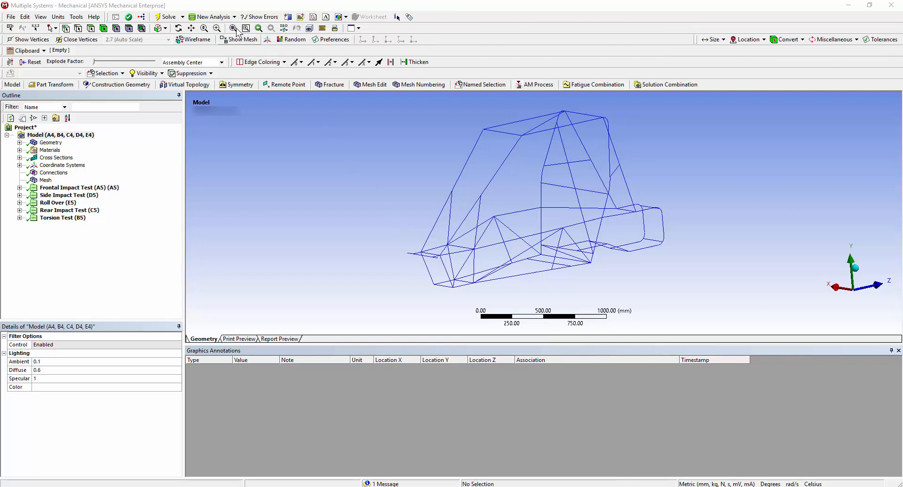
# Step: Collapse the Frontal, Side, Roll Over, Rear Impact and Torsion branches, leaving Static Structural (B5) expanded
pyautogui.click(215, 17)
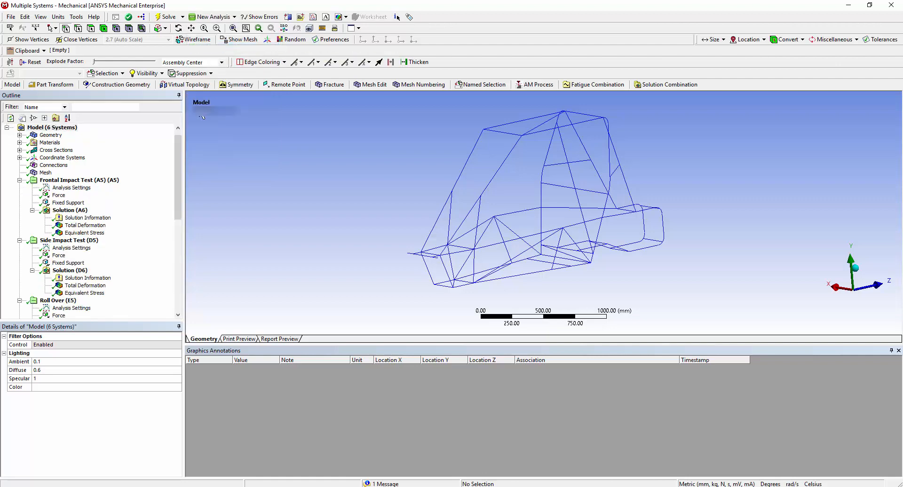
pyautogui.click(20, 179)
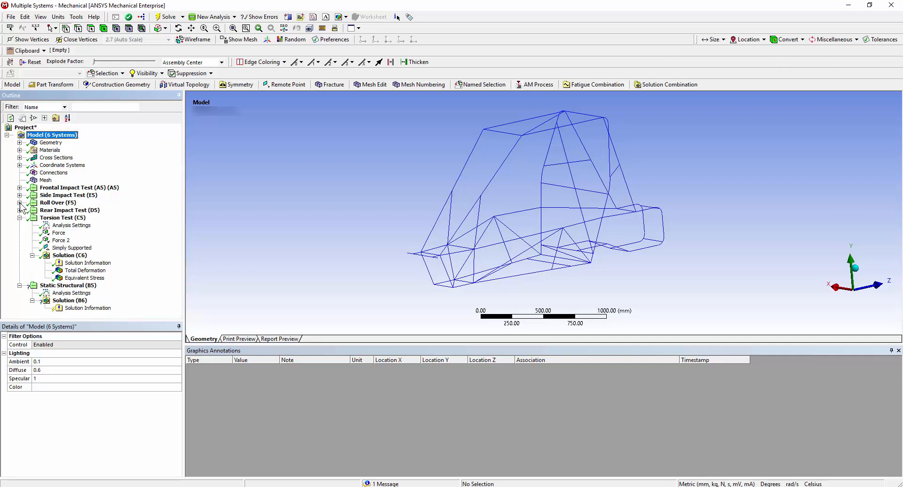
pyautogui.click(20, 217)
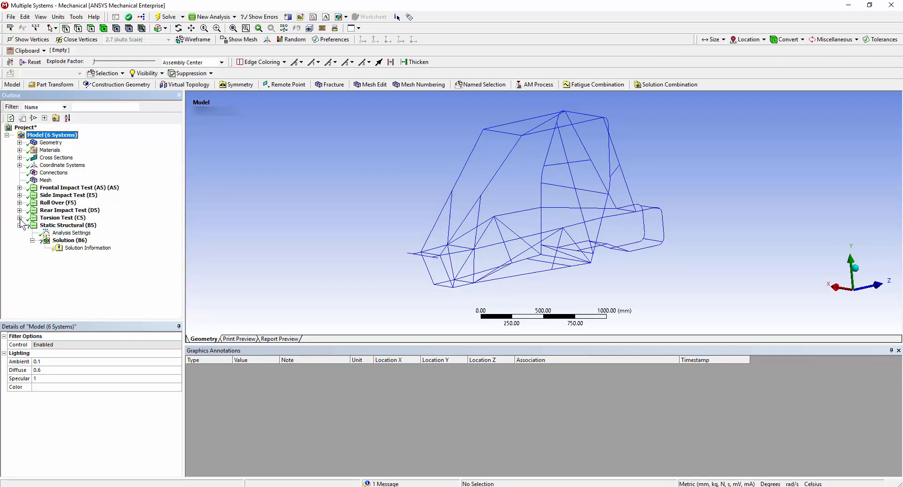
# Step: Rename Static Structural (B5) to 'Frontal Bump Test'
pyautogui.rightClick(62, 225)
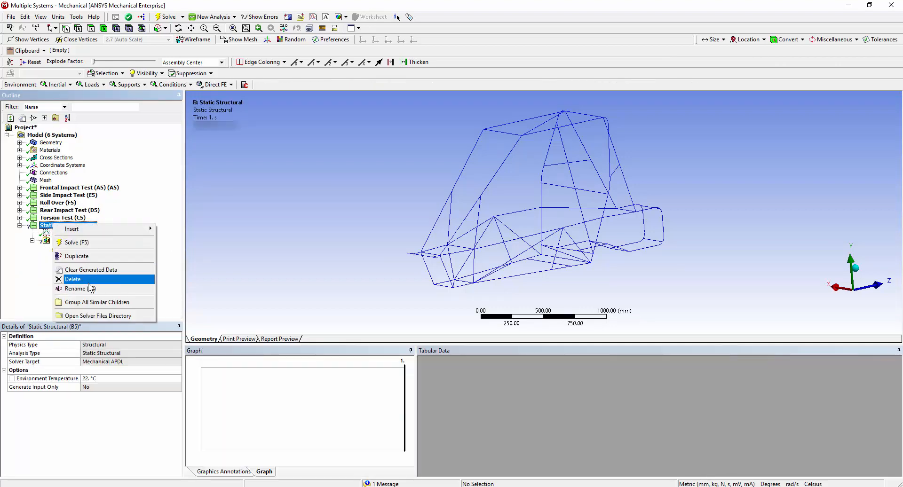
pyautogui.click(75, 289)
pyautogui.write('Frontal Bump Test')
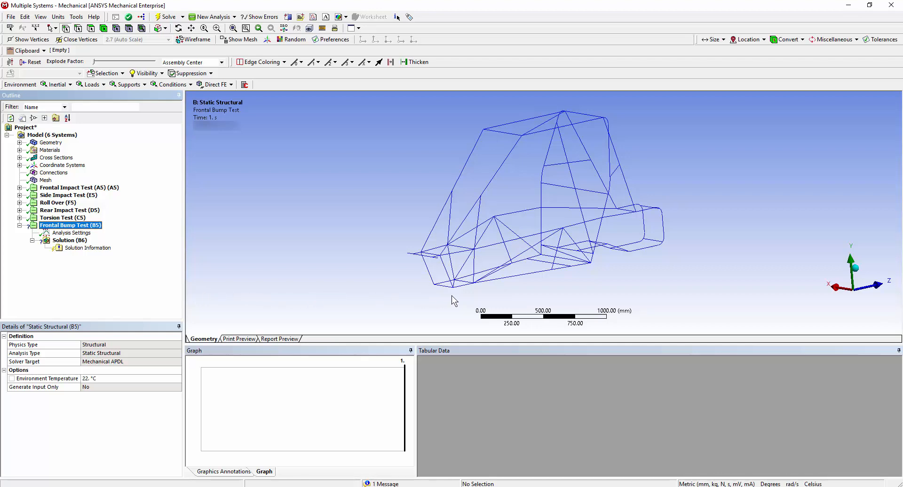
pyautogui.moveTo(477, 305)
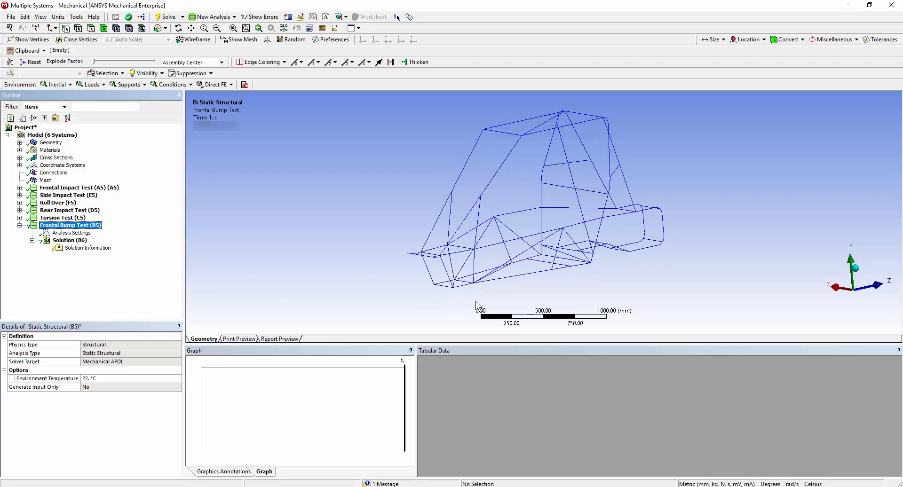
pyautogui.moveTo(593, 194)
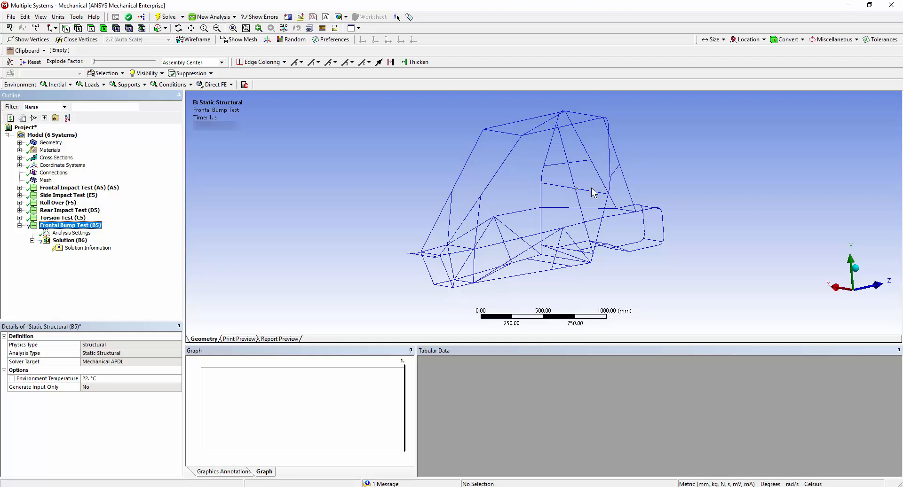
pyautogui.moveTo(426, 271)
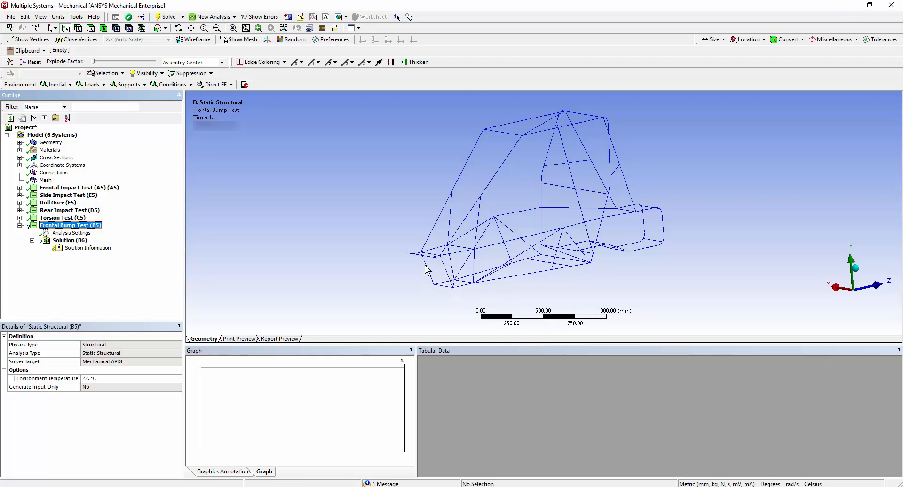
pyautogui.moveTo(368, 270)
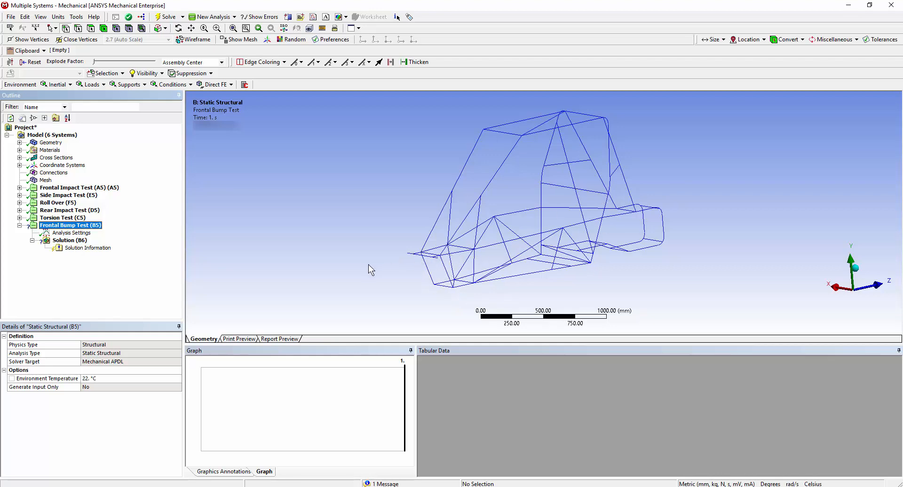
pyautogui.moveTo(98, 233)
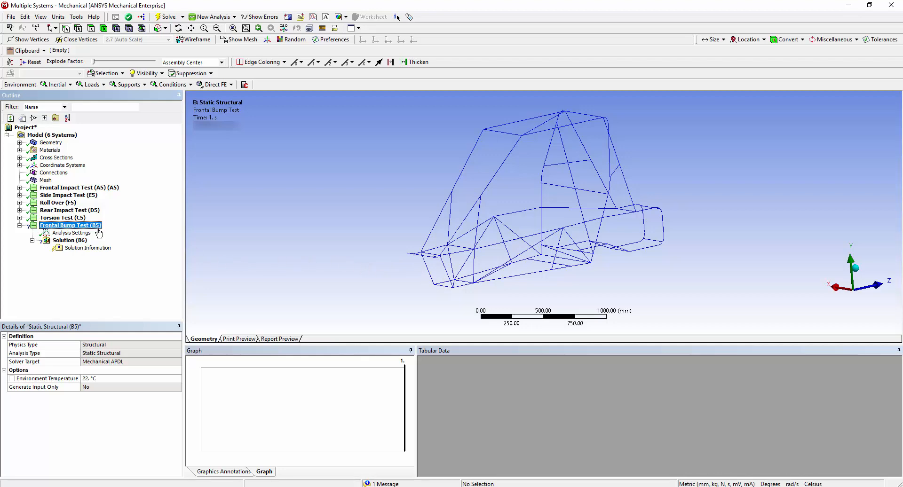
# Step: Insert a Force on Frontal Bump Test and begin scoping it to lower left corner vertices
pyautogui.rightClick(71, 225)
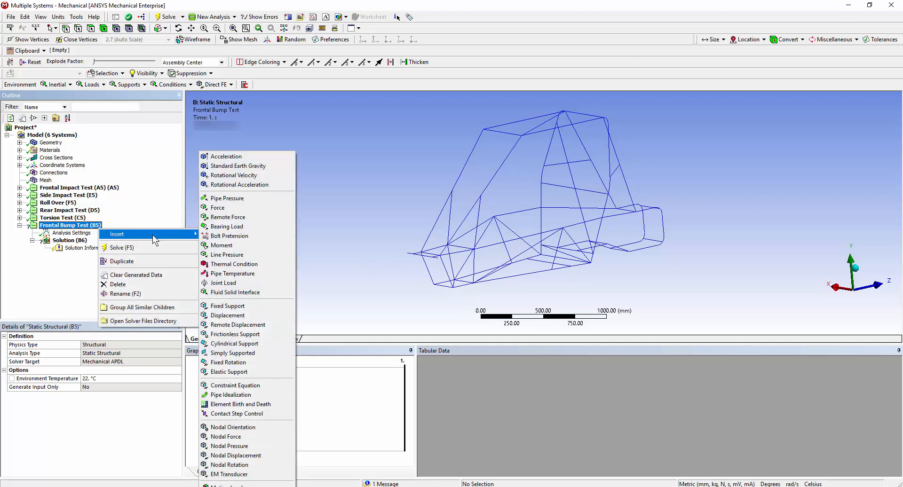
pyautogui.click(217, 207)
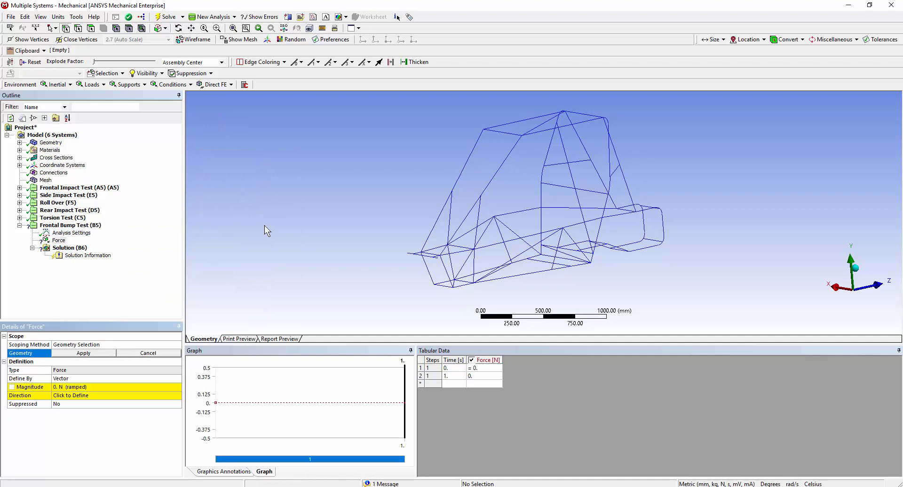
pyautogui.moveTo(433, 291)
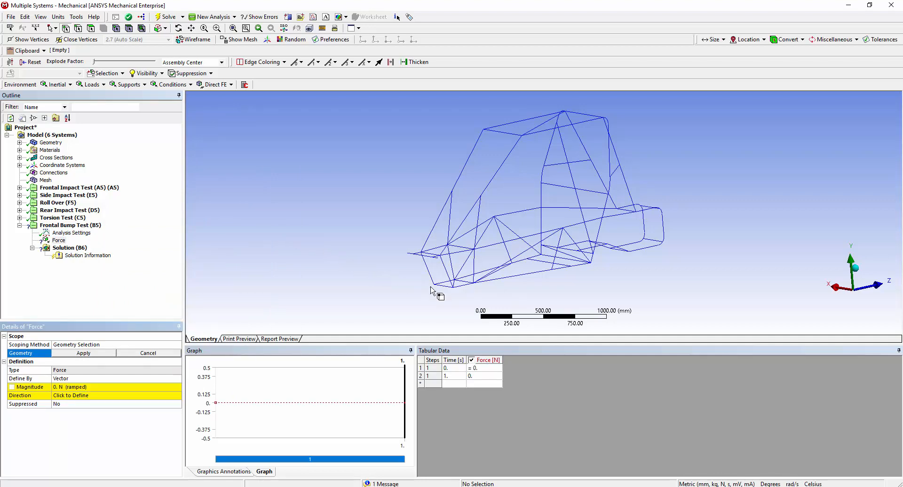
pyautogui.click(473, 283)
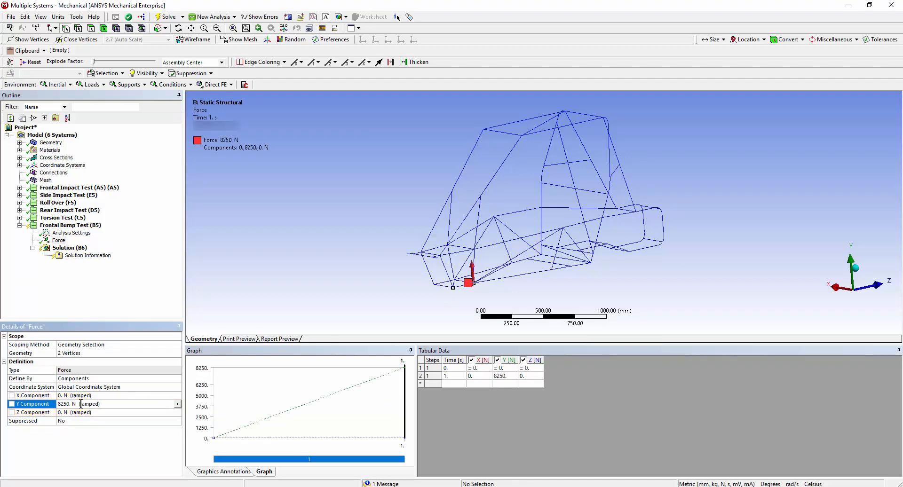
# Step: Add a Fixed Support on Frontal Bump Test scoped to six middle and lower frame vertices
pyautogui.rightClick(71, 225)
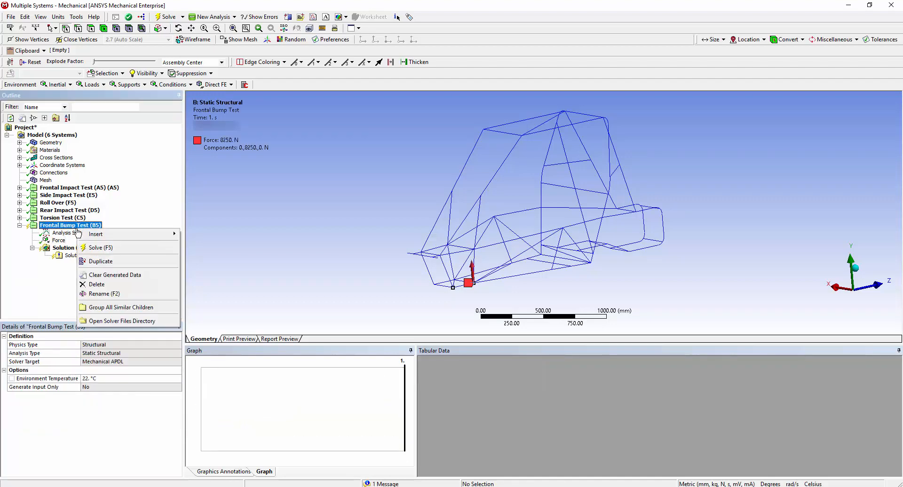
pyautogui.moveTo(95, 235)
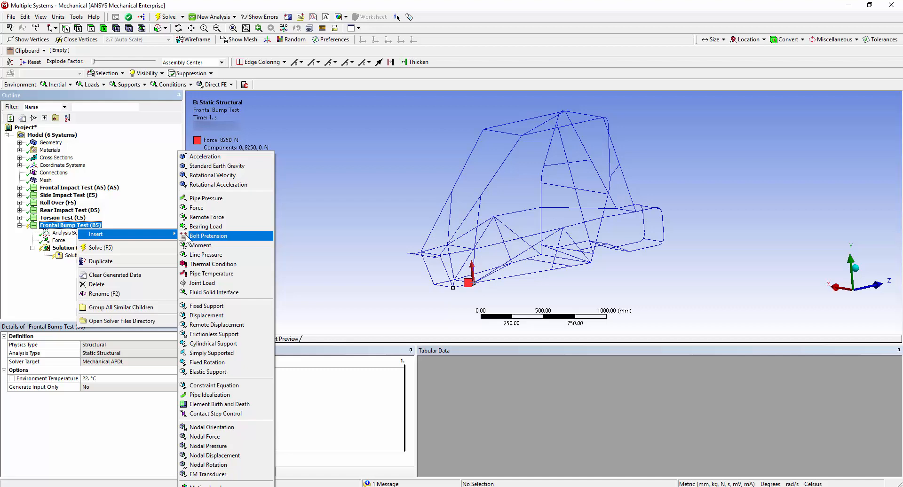
pyautogui.click(206, 306)
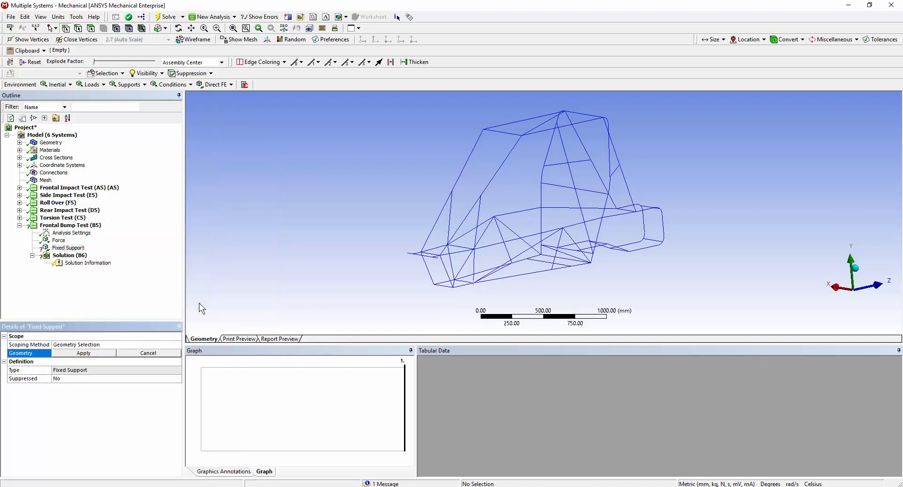
pyautogui.moveTo(548, 190)
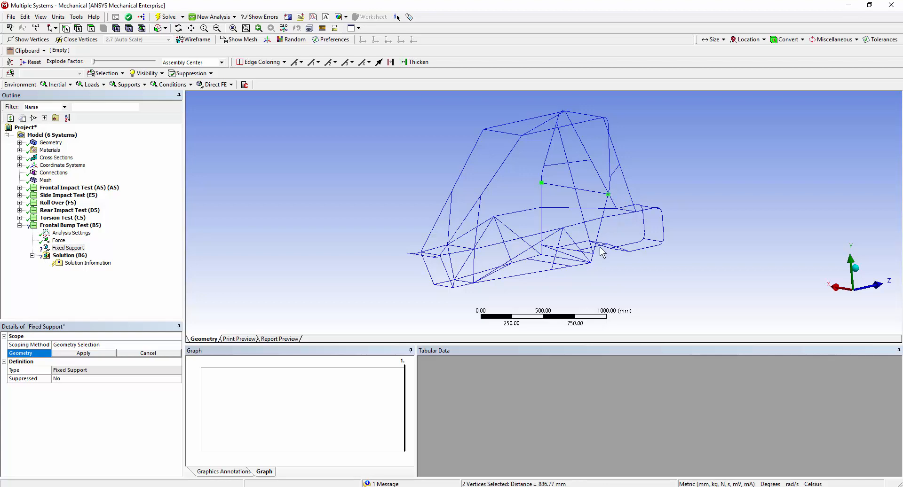
pyautogui.click(546, 258)
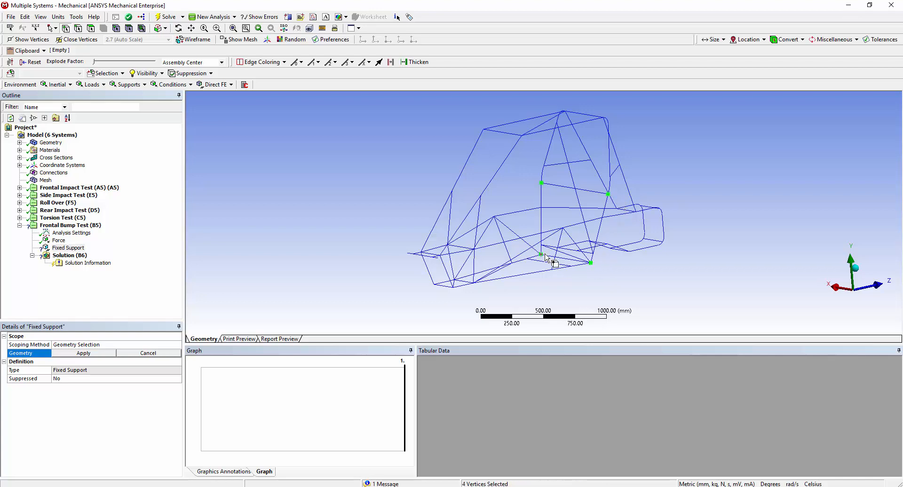
pyautogui.click(434, 284)
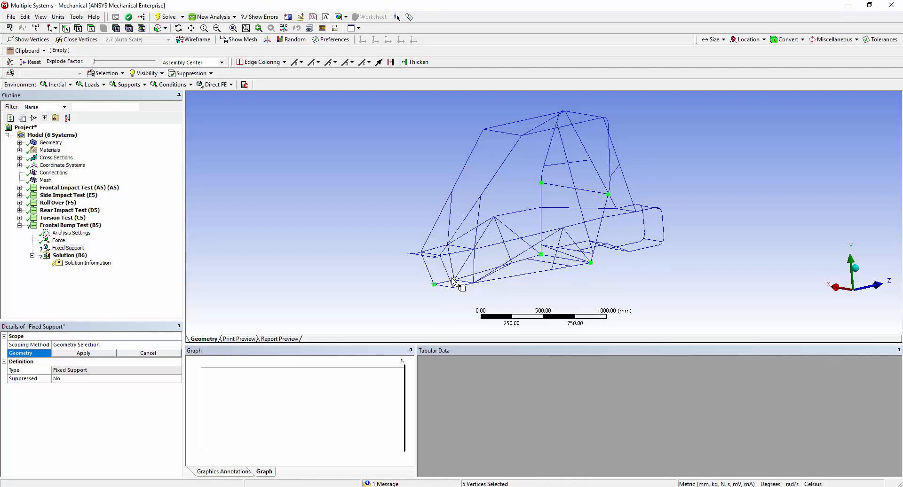
pyautogui.click(454, 282)
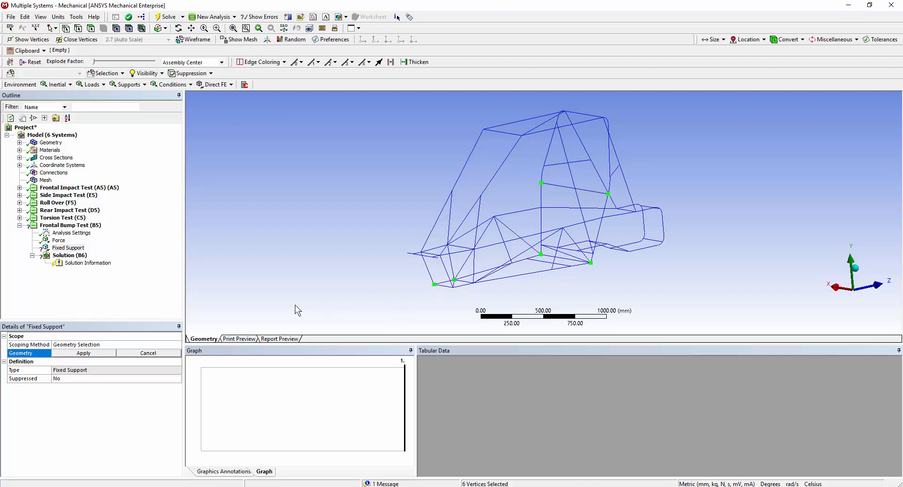
pyautogui.click(83, 352)
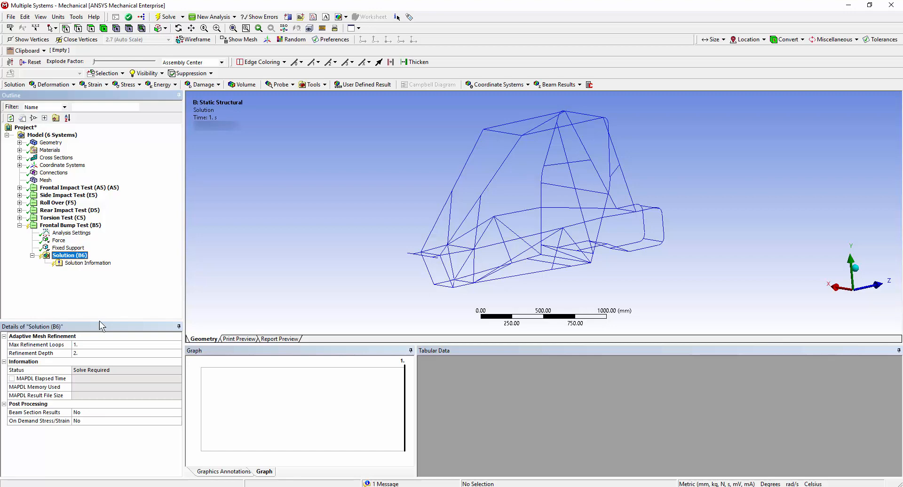
# Step: Enable Beam Section Results and add Total Deformation and Equivalent (von-Mises) Stress results to Solution (B6)
pyautogui.click(125, 412)
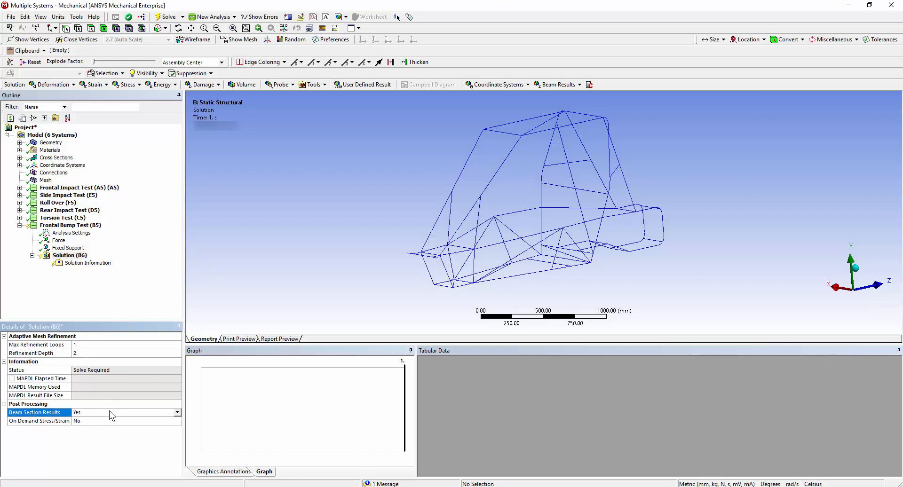
pyautogui.moveTo(85, 286)
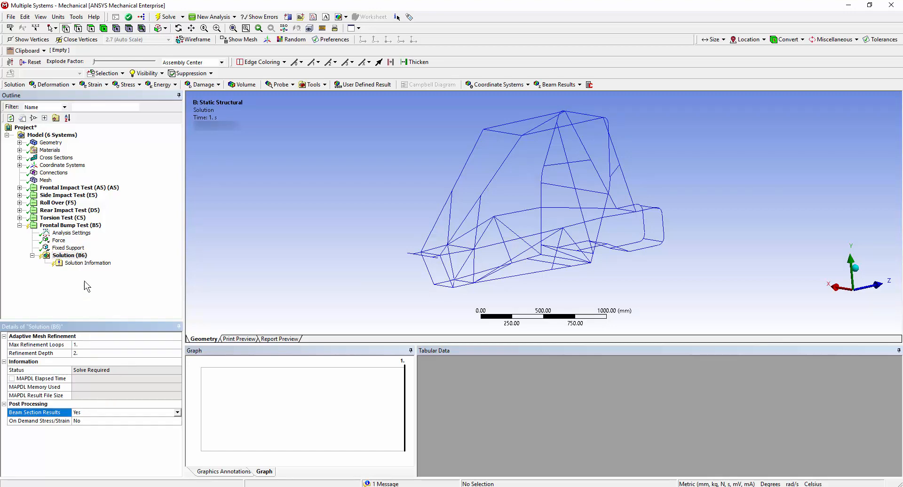
pyautogui.rightClick(70, 255)
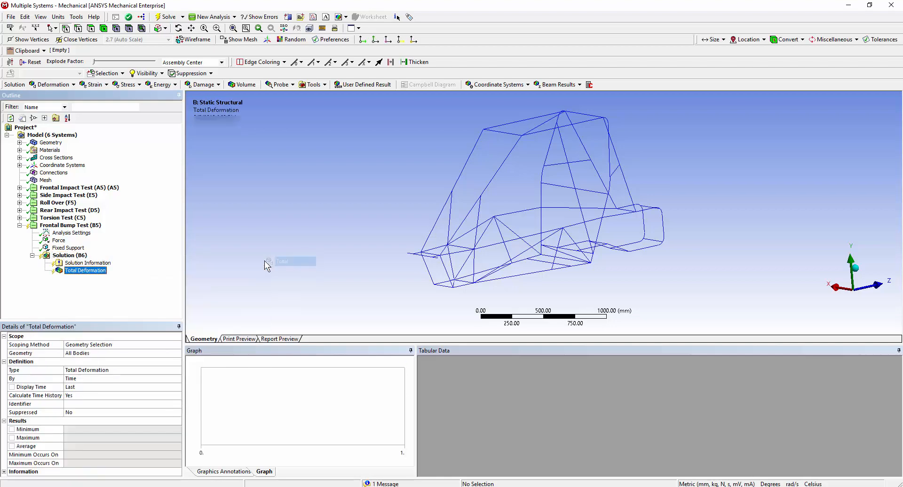
pyautogui.rightClick(70, 255)
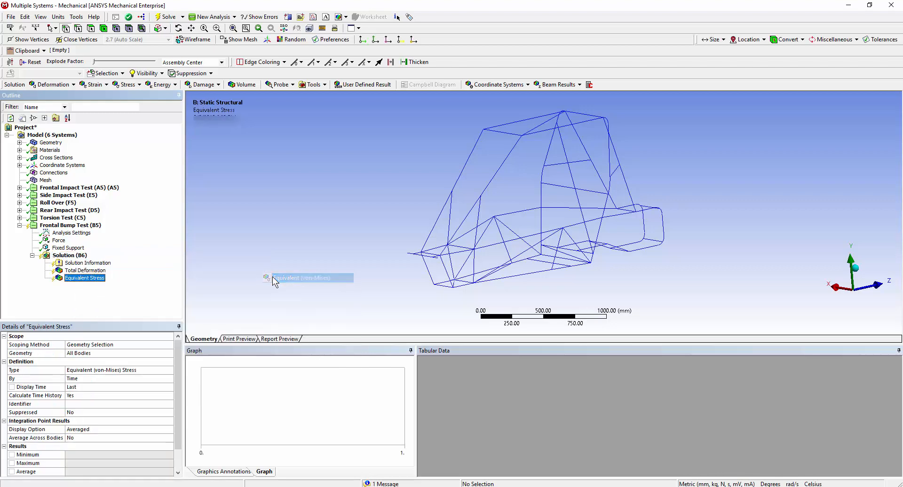
pyautogui.click(69, 255)
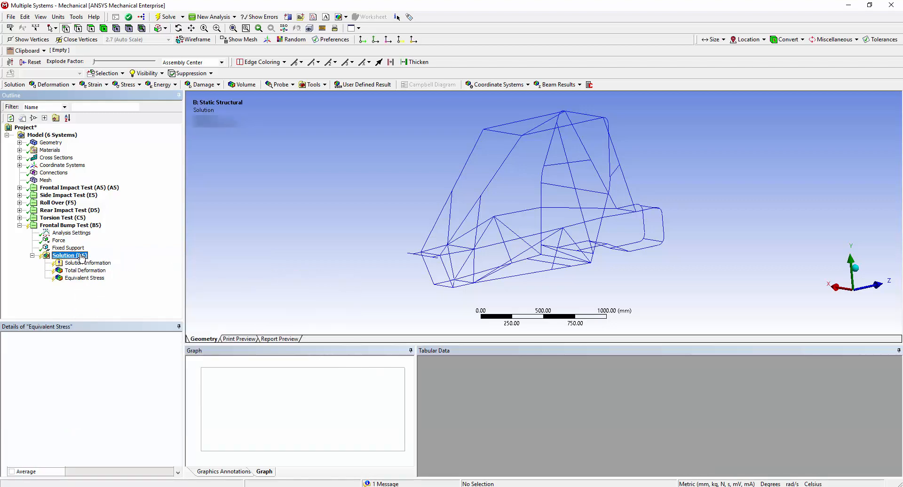
# Step: Solve the Frontal Bump Test and view the Total Deformation result
pyautogui.rightClick(65, 254)
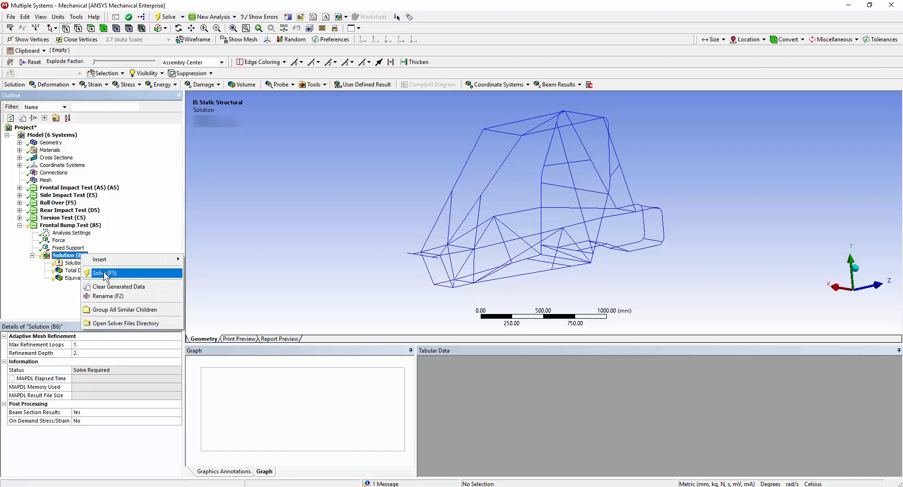
pyautogui.click(105, 273)
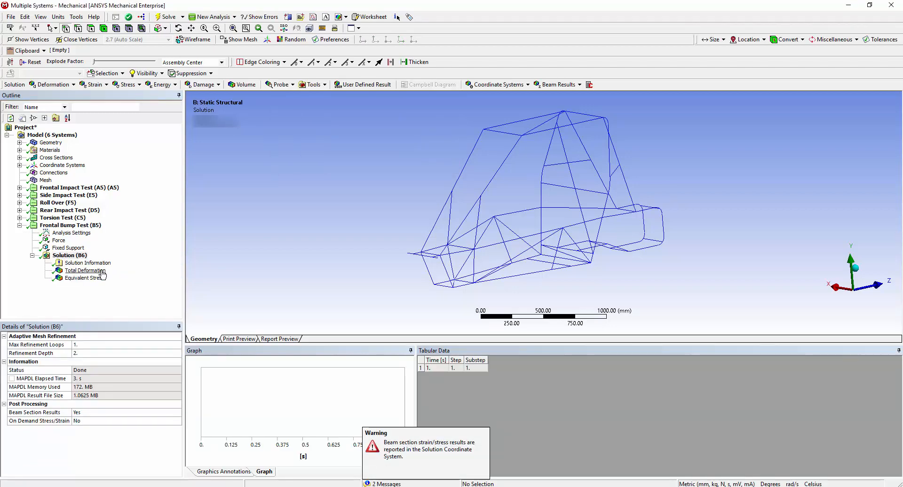
pyautogui.click(84, 270)
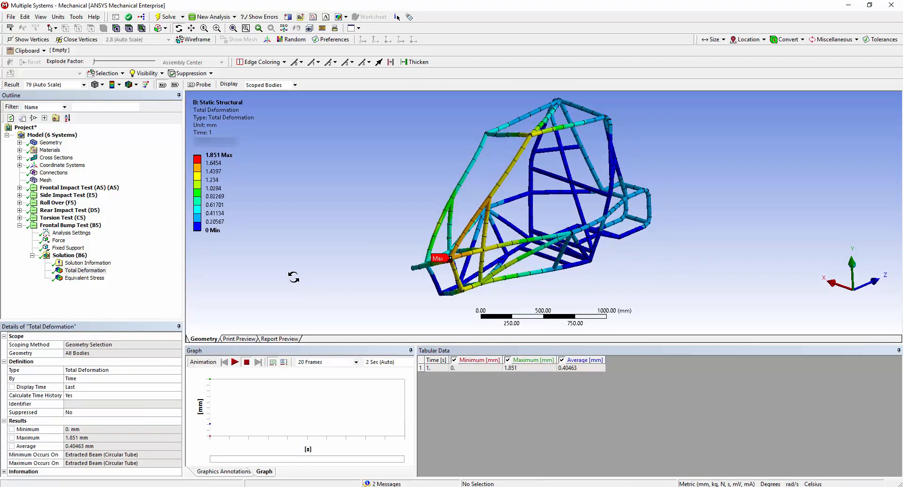
# Step: Animate the Total Deformation result peaking at 1.851 mm
pyautogui.click(235, 362)
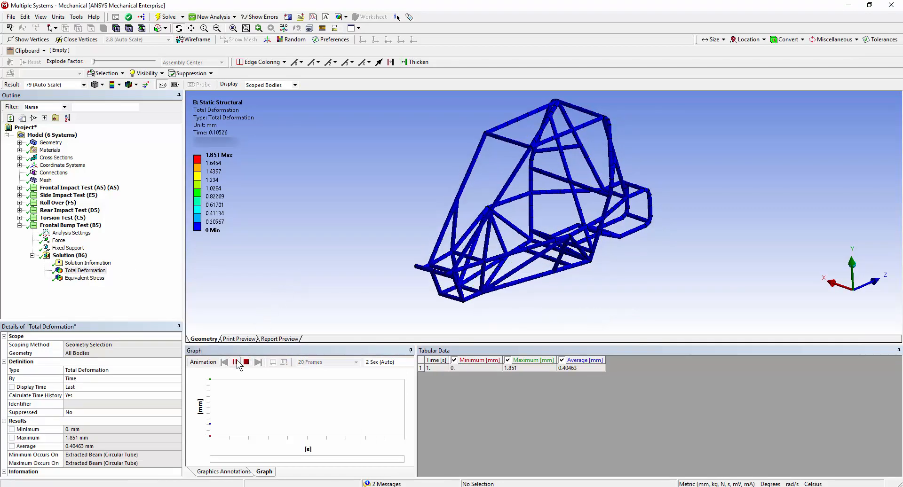
pyautogui.click(235, 362)
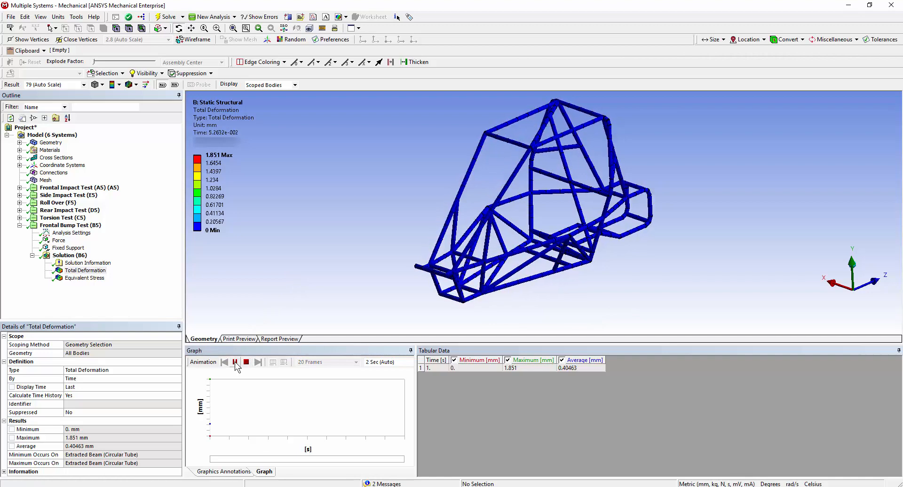
pyautogui.click(236, 362)
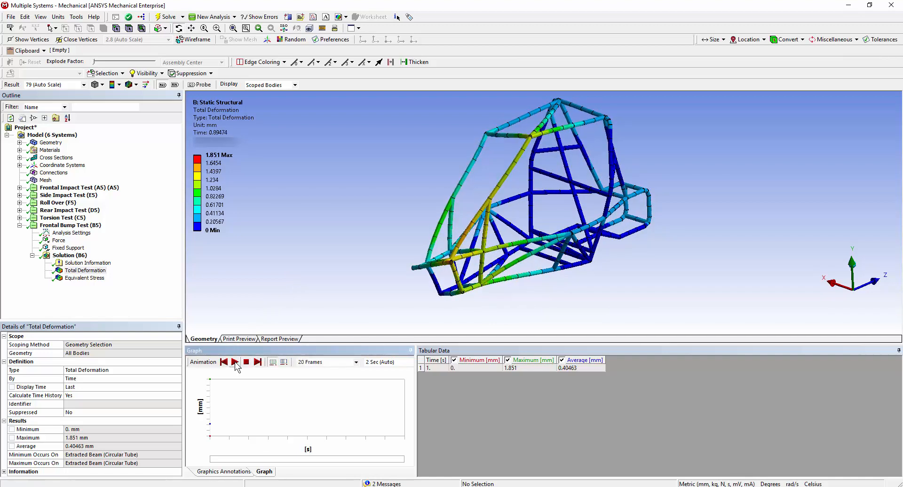
# Step: Animate the Equivalent Stress result peaking at 257.83 MPa
pyautogui.click(84, 278)
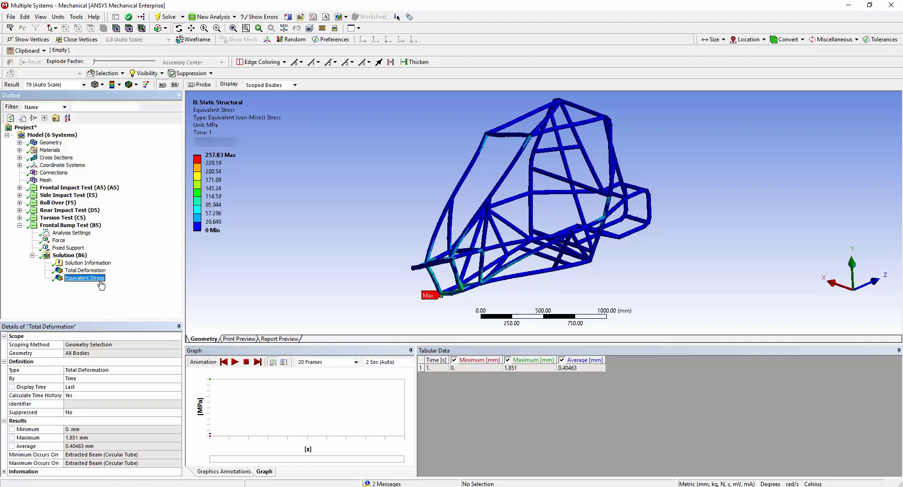
pyautogui.click(84, 278)
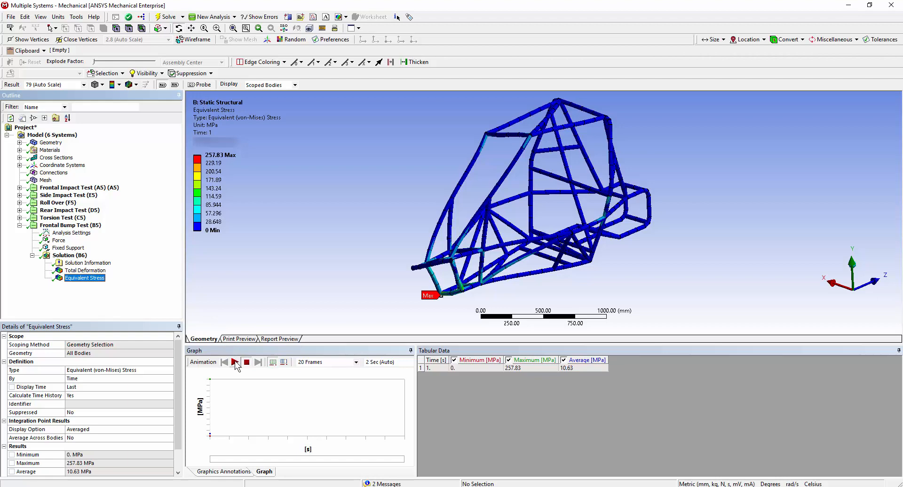
pyautogui.click(235, 362)
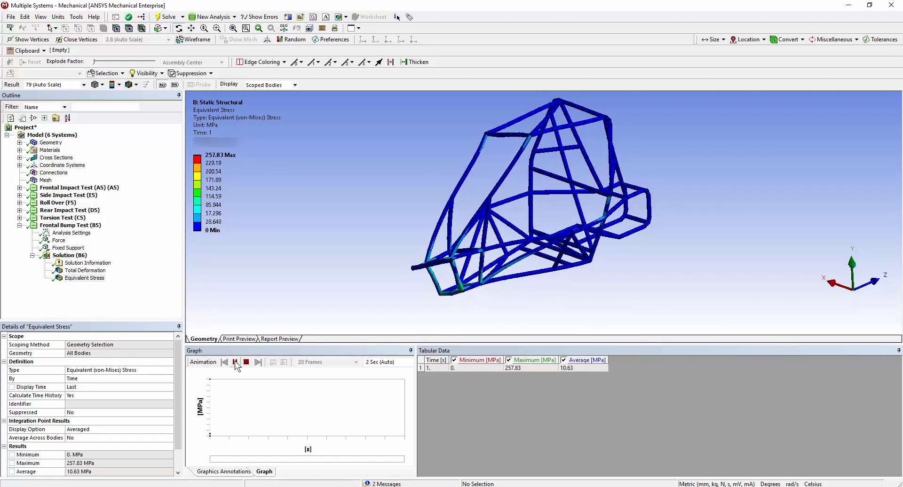
pyautogui.click(245, 362)
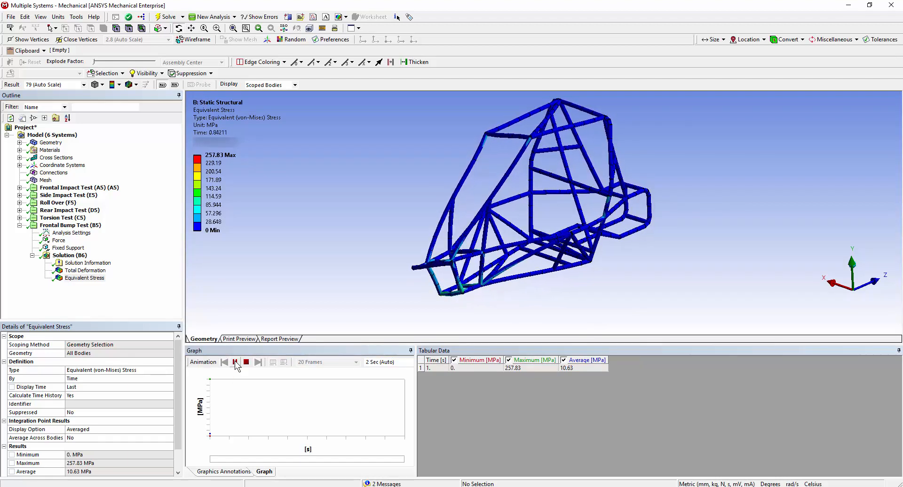
pyautogui.click(236, 362)
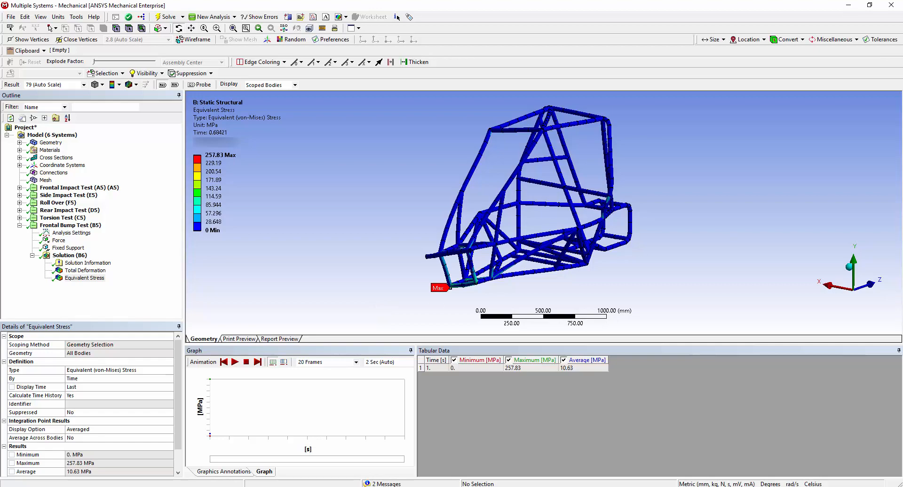
pyautogui.click(52, 135)
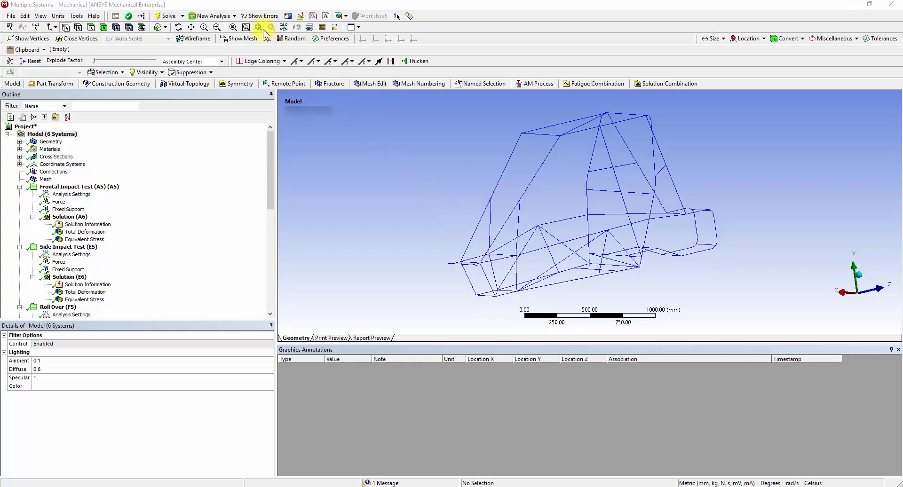
# Step: Collapse the Side Impact, Roll Over and Frontal Bump Test branches, leaving the new Modal (B5) analysis expanded
pyautogui.click(210, 16)
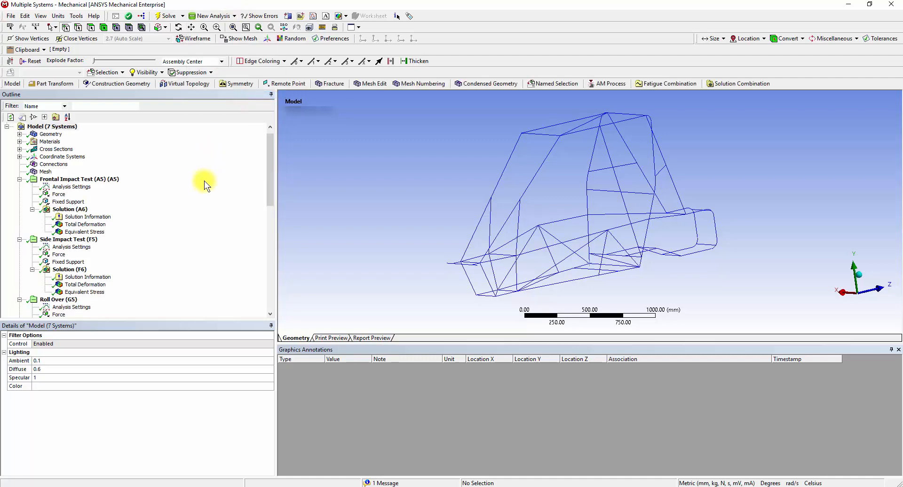
pyautogui.click(19, 186)
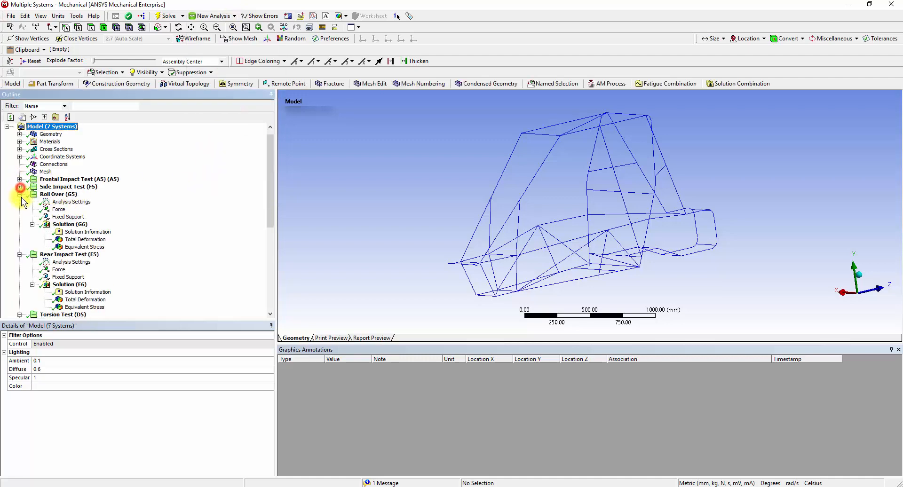
pyautogui.click(19, 194)
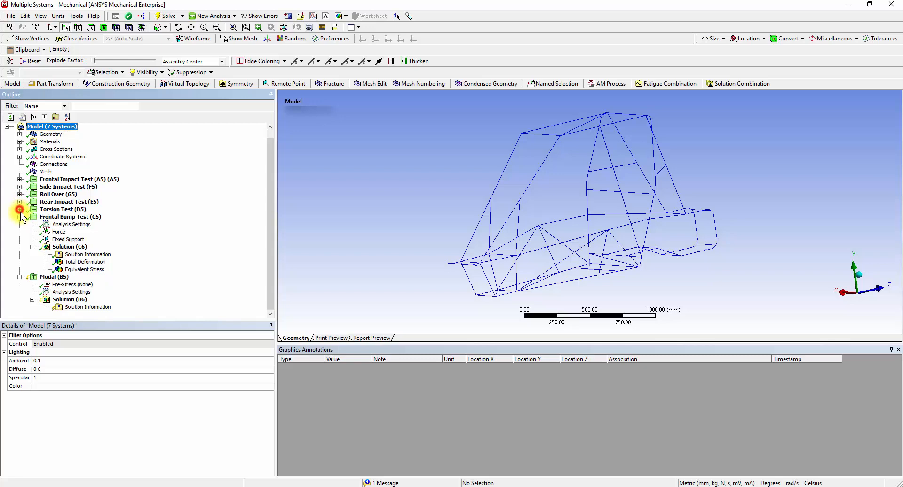
pyautogui.click(54, 232)
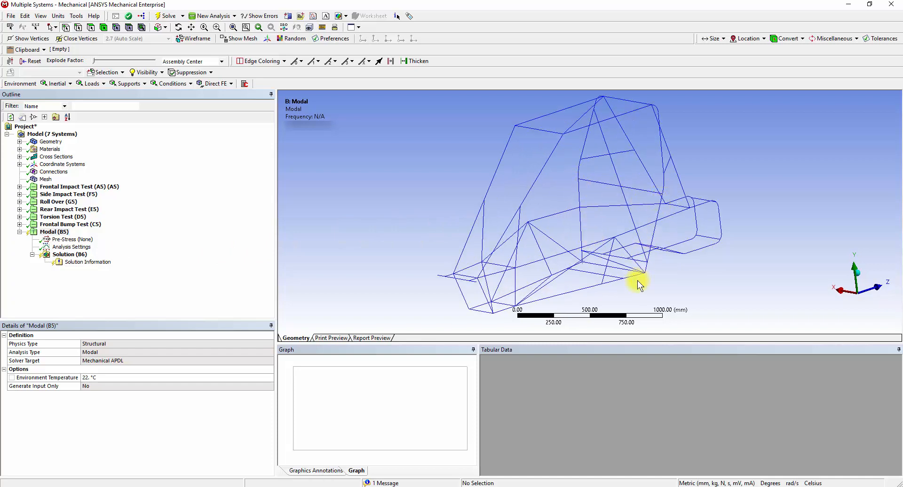
pyautogui.moveTo(380, 255)
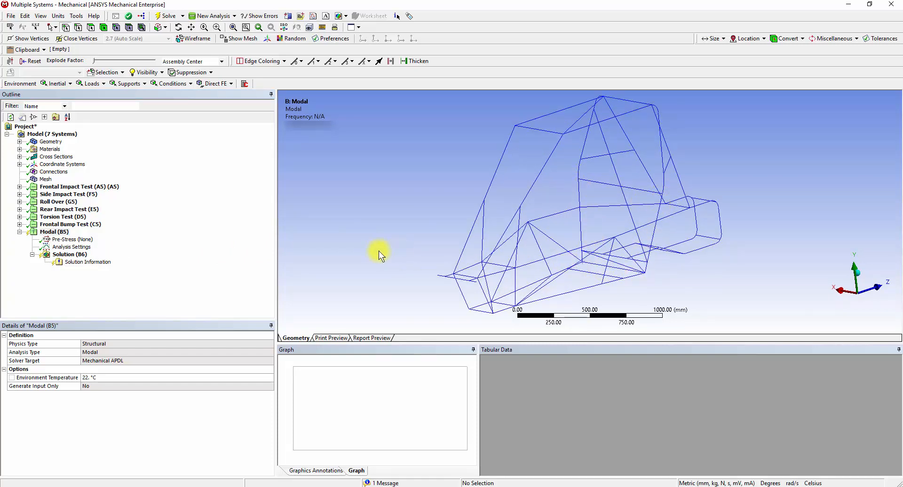
# Step: Add a Fixed Support to the Modal analysis scoped to four frame vertices
pyautogui.rightClick(55, 231)
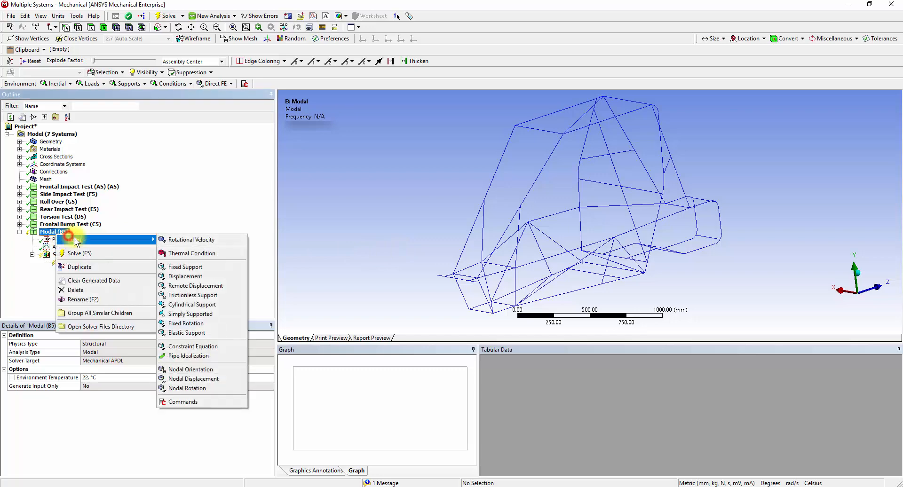
pyautogui.click(185, 266)
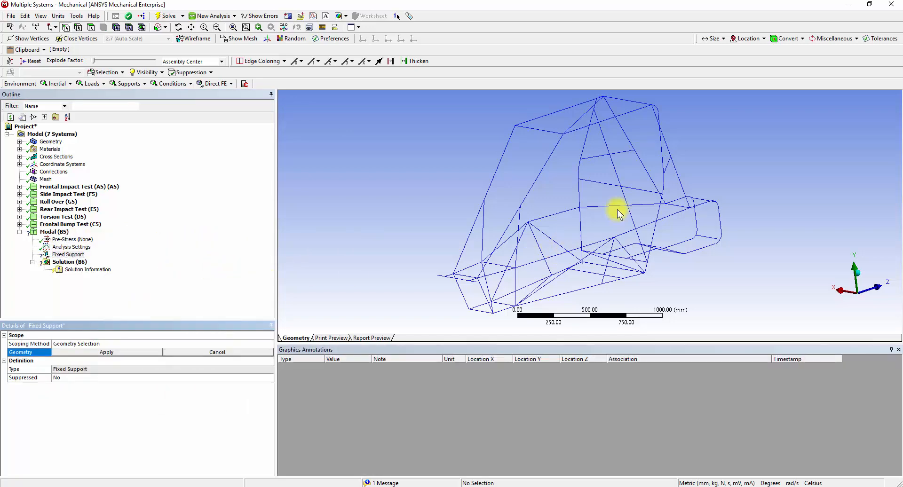
pyautogui.click(662, 224)
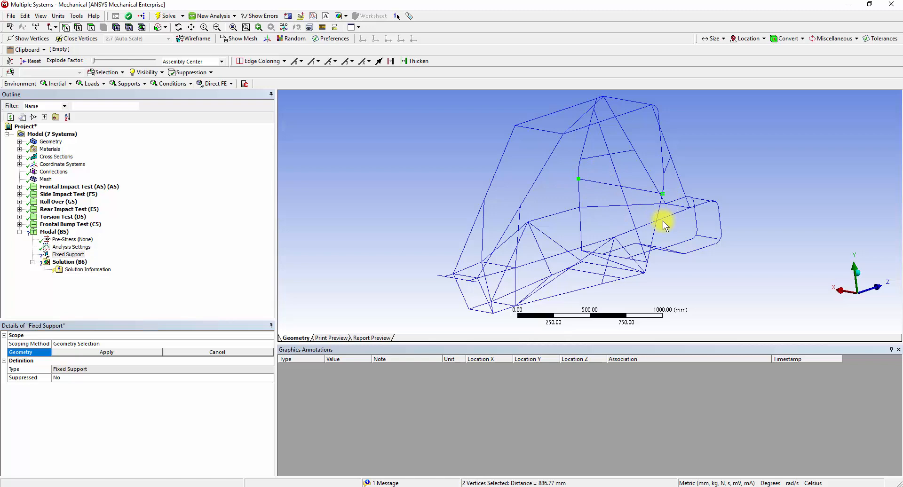
pyautogui.click(583, 265)
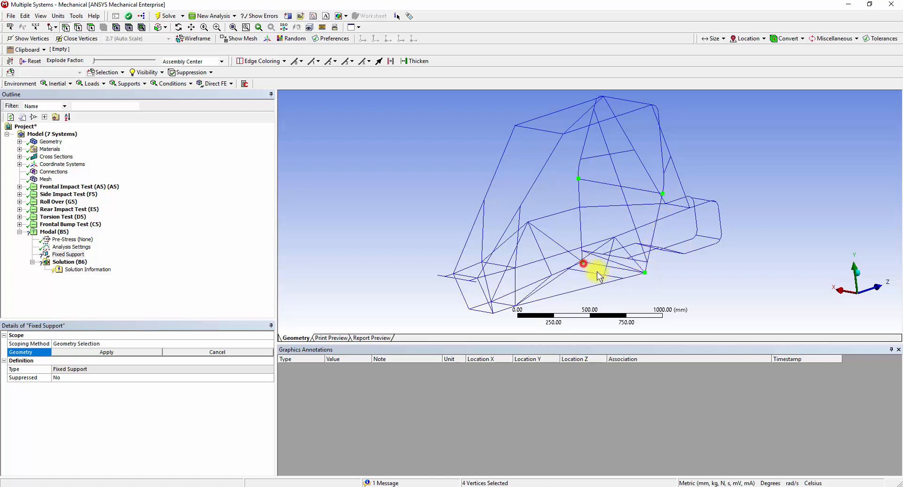
pyautogui.click(106, 352)
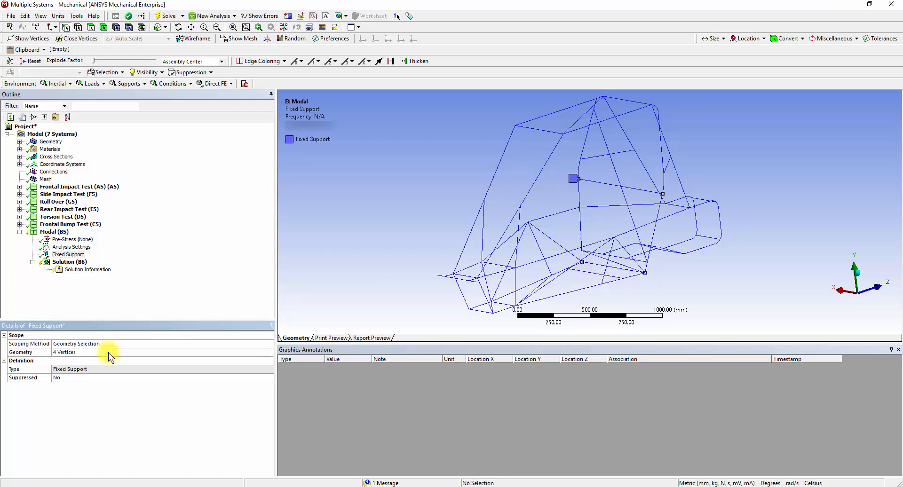
pyautogui.click(71, 247)
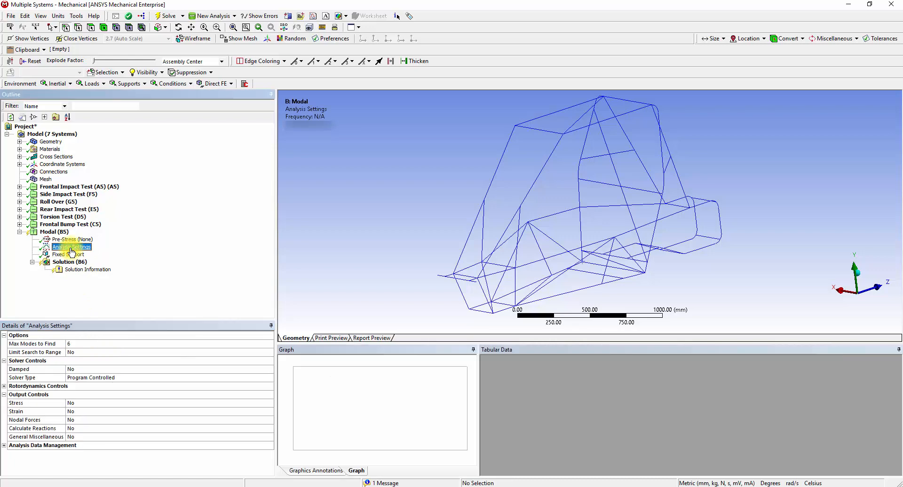
# Step: Keep Max Modes at 6 and switch Stress, Strain, Nodal Forces and Calculate Reactions to Yes
pyautogui.click(81, 344)
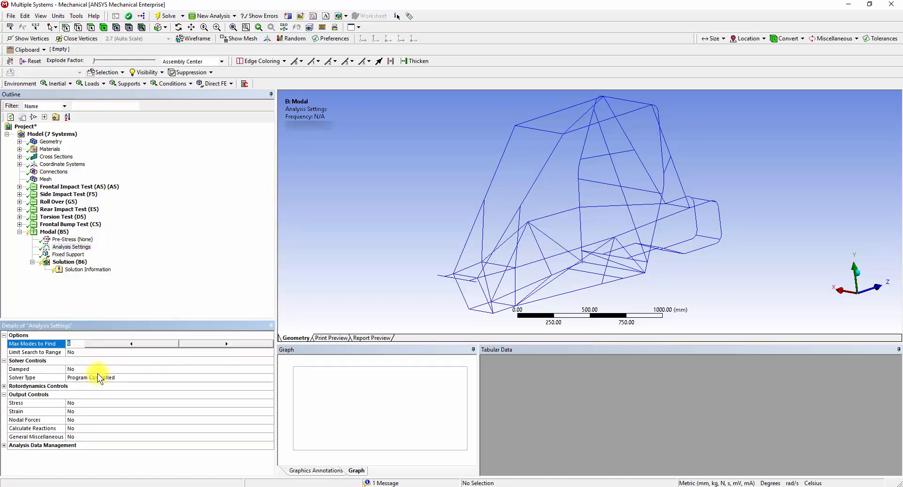
pyautogui.click(92, 411)
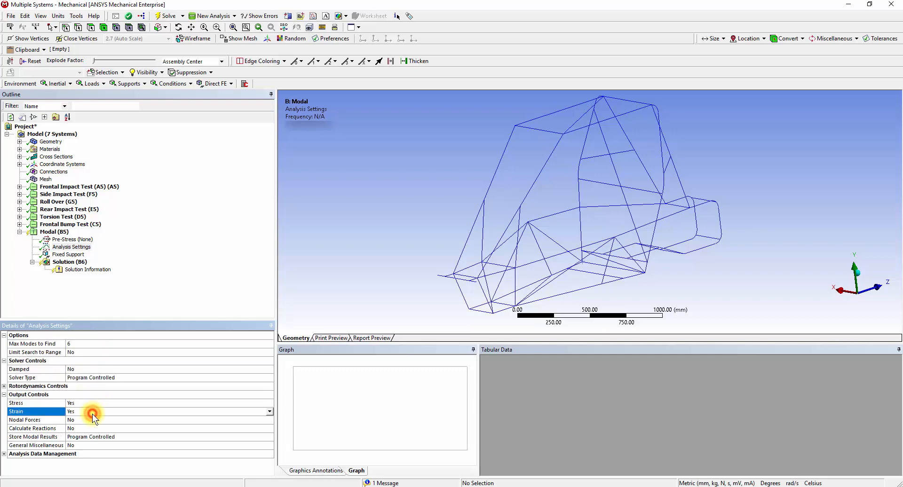
pyautogui.click(92, 419)
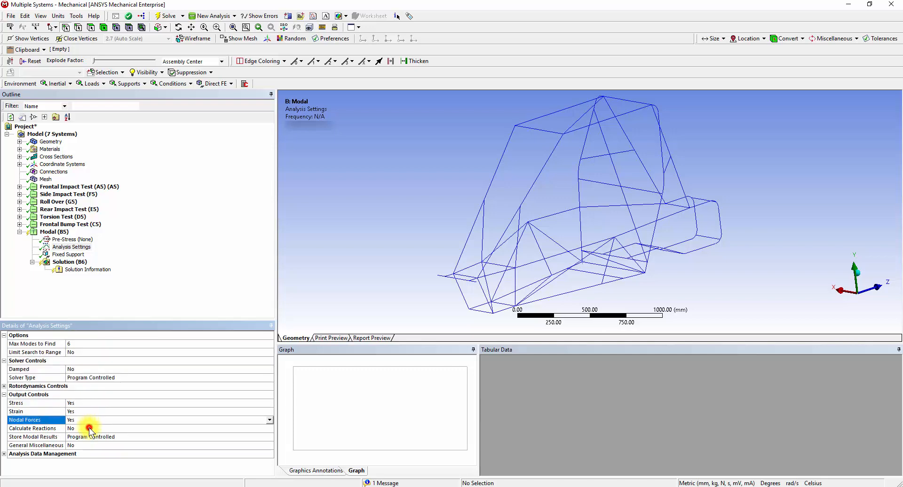
pyautogui.click(89, 429)
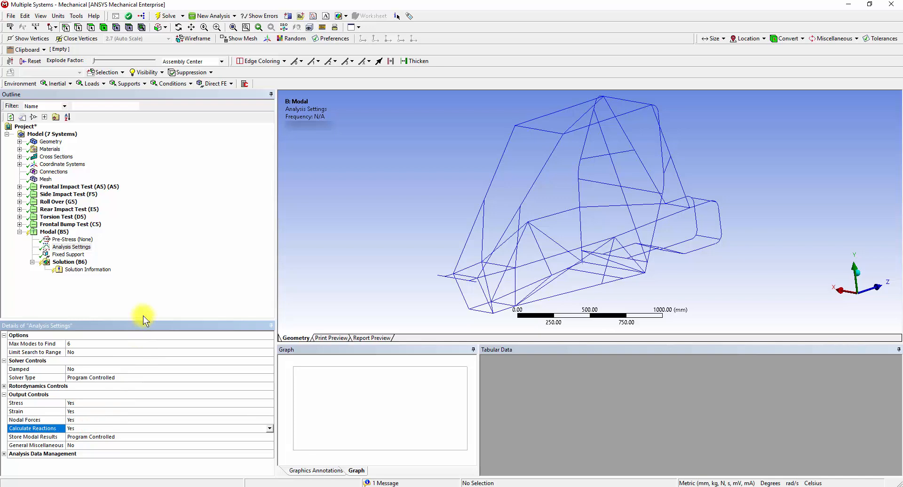
pyautogui.click(68, 239)
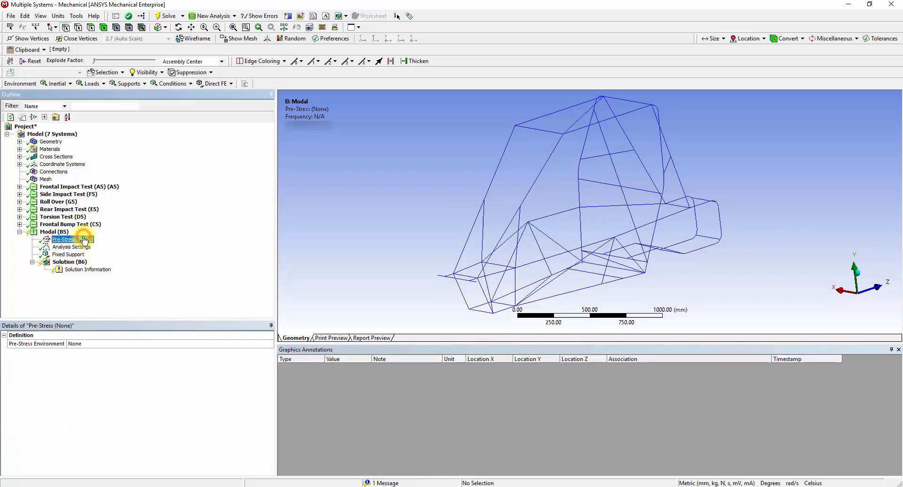
pyautogui.click(69, 262)
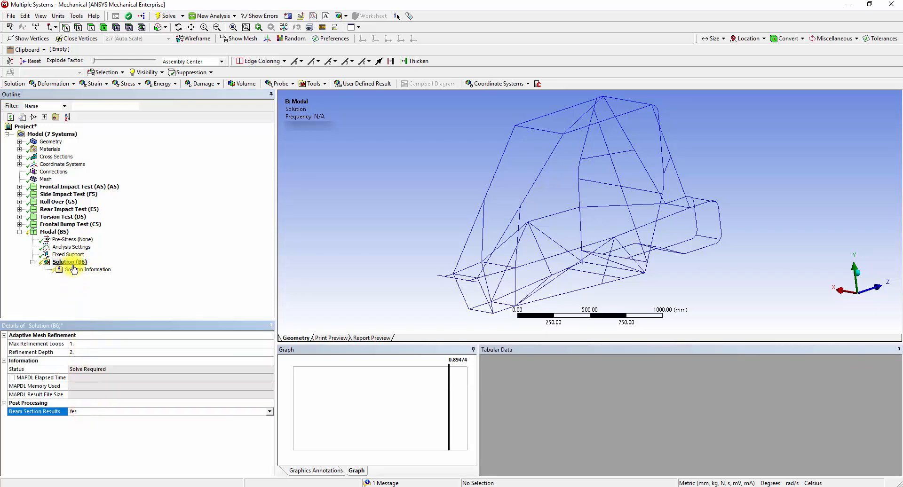
# Step: Solve the modal analysis, create mode-shape results for all six modes and evaluate them
pyautogui.click(165, 16)
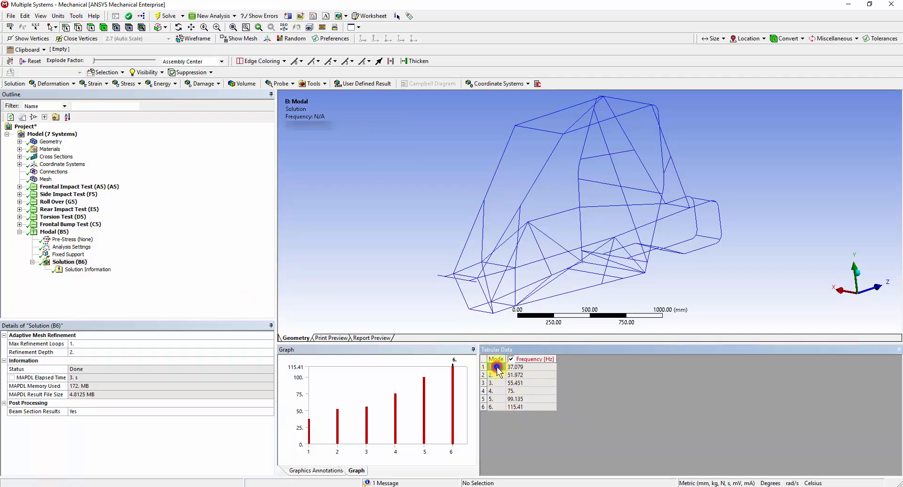
pyautogui.rightClick(496, 367)
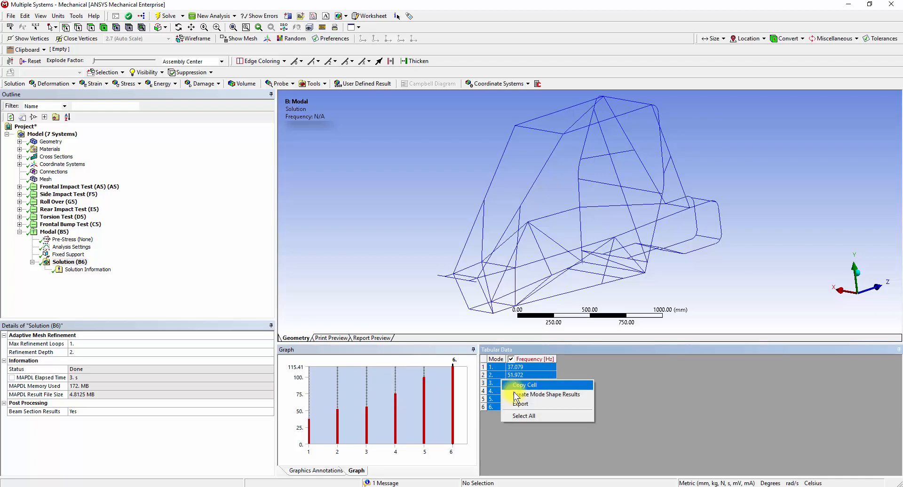
pyautogui.click(546, 394)
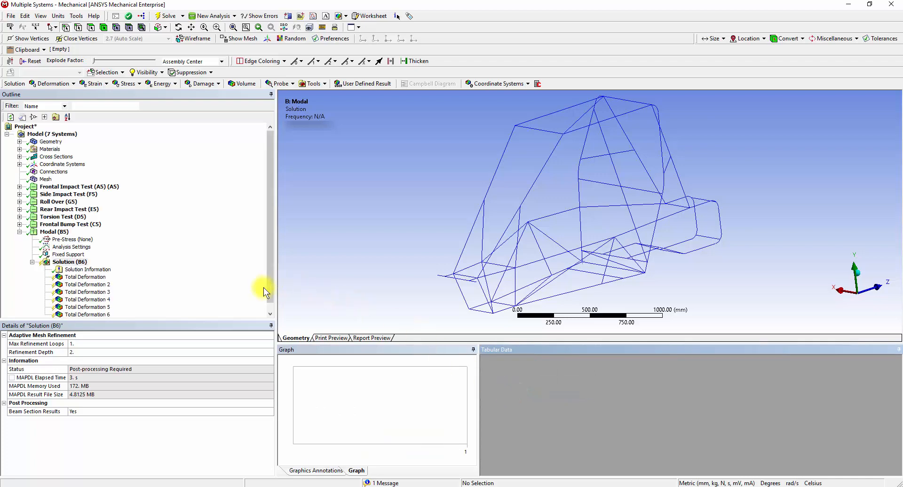
pyautogui.click(68, 261)
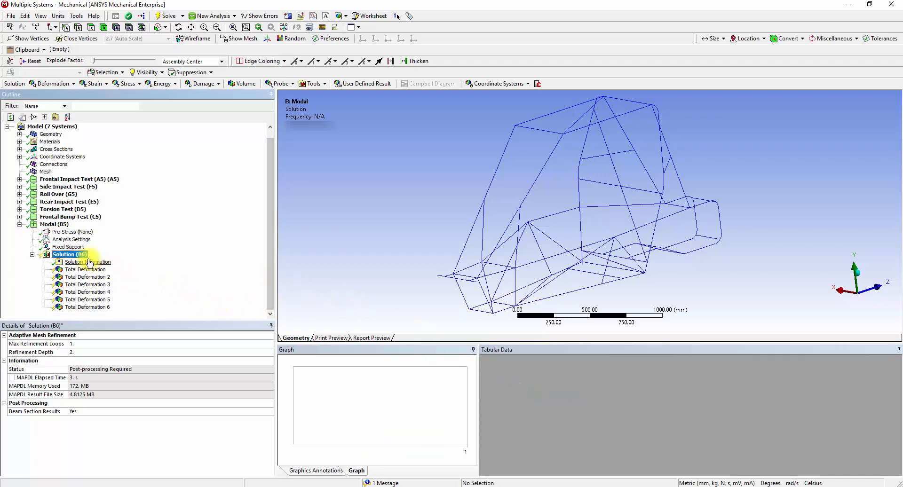
pyautogui.click(86, 262)
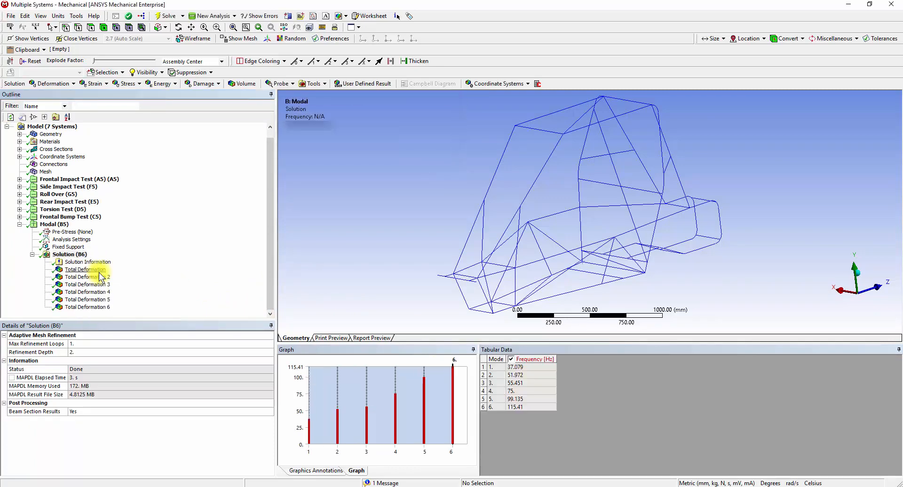
# Step: Display and animate the first mode shape (37.079 Hz, max 9.1145 mm)
pyautogui.click(84, 270)
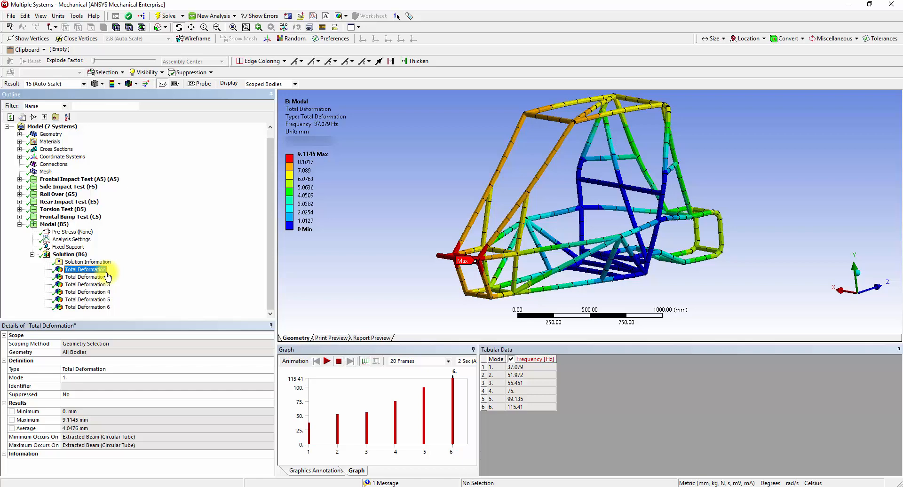
pyautogui.moveTo(246, 300)
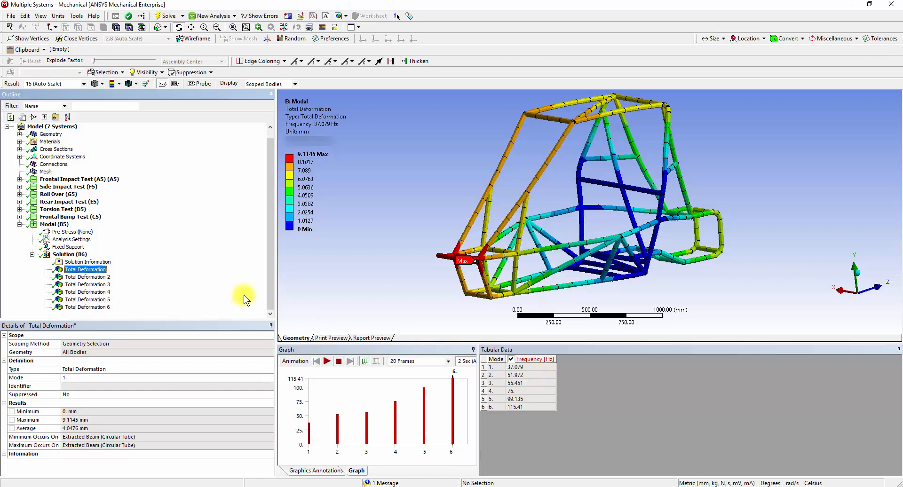
pyautogui.click(325, 361)
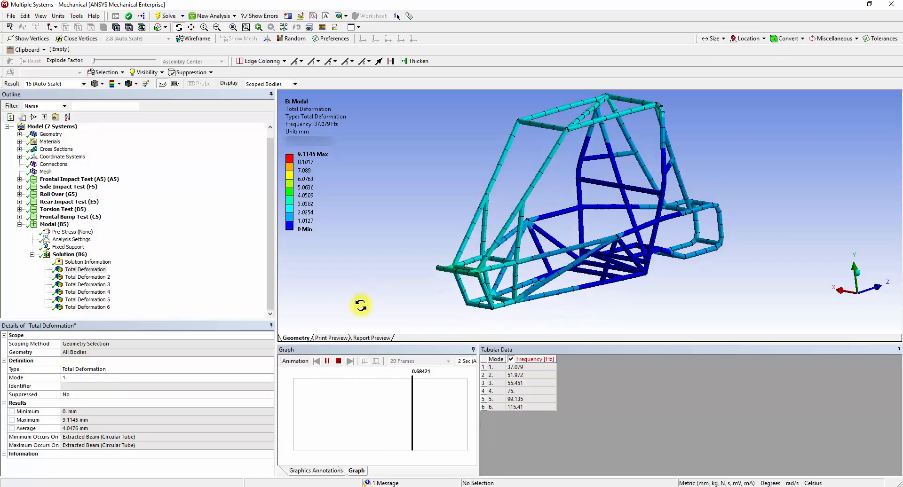
pyautogui.click(327, 361)
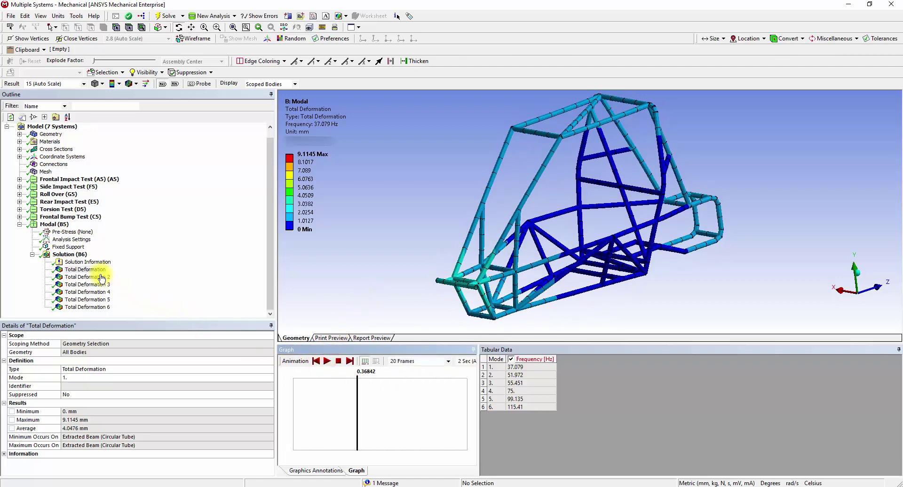
# Step: Display and animate the second mode shape (51.972 Hz, max 17.748 mm)
pyautogui.click(88, 278)
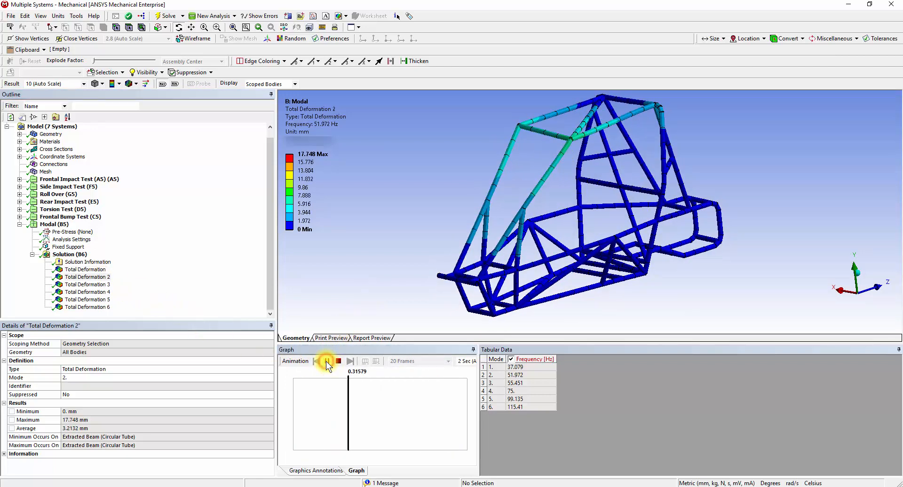
pyautogui.click(326, 361)
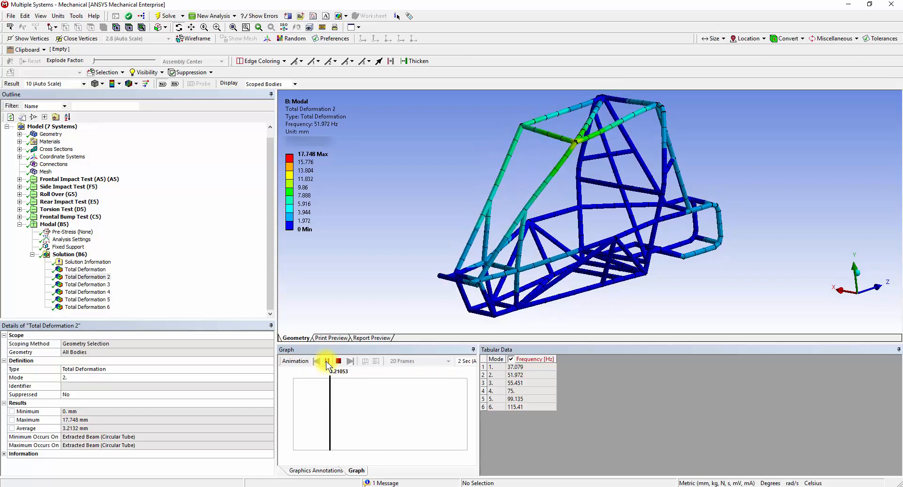
pyautogui.click(327, 361)
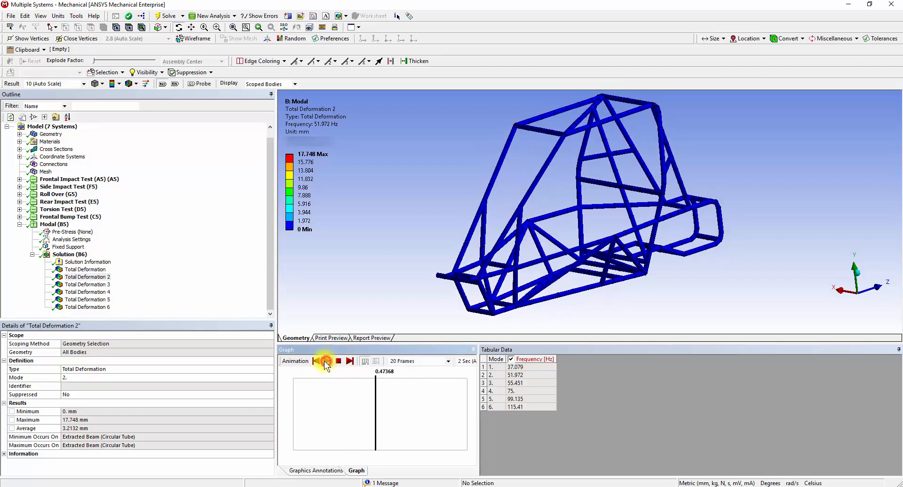